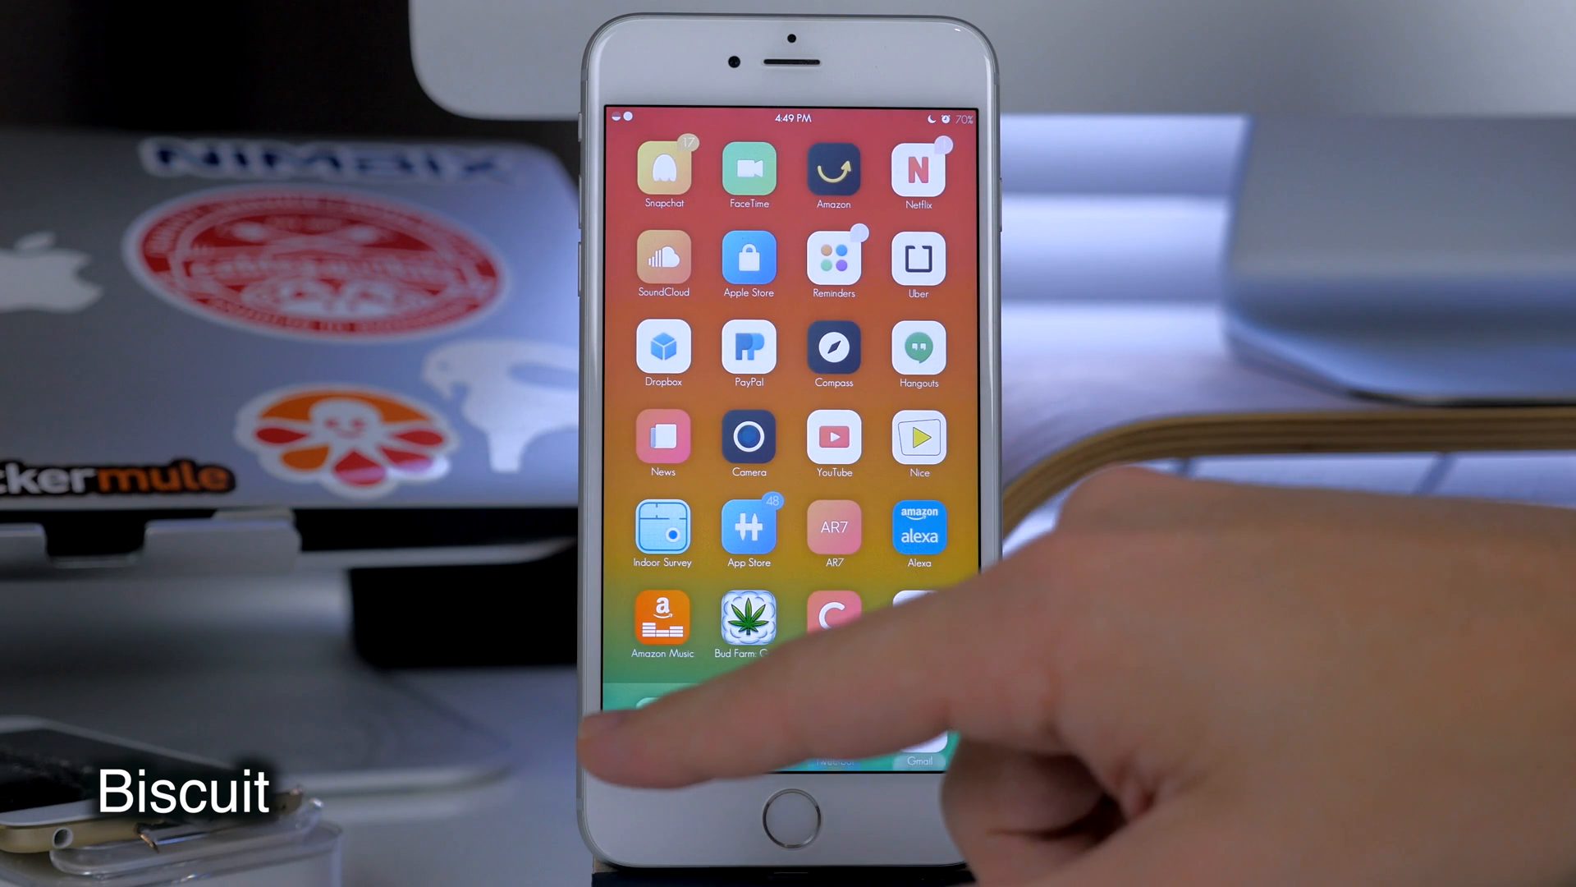
Swipe to the second home screen page and launch the Biscuit-themed Settings app.
scroll("left", 3)
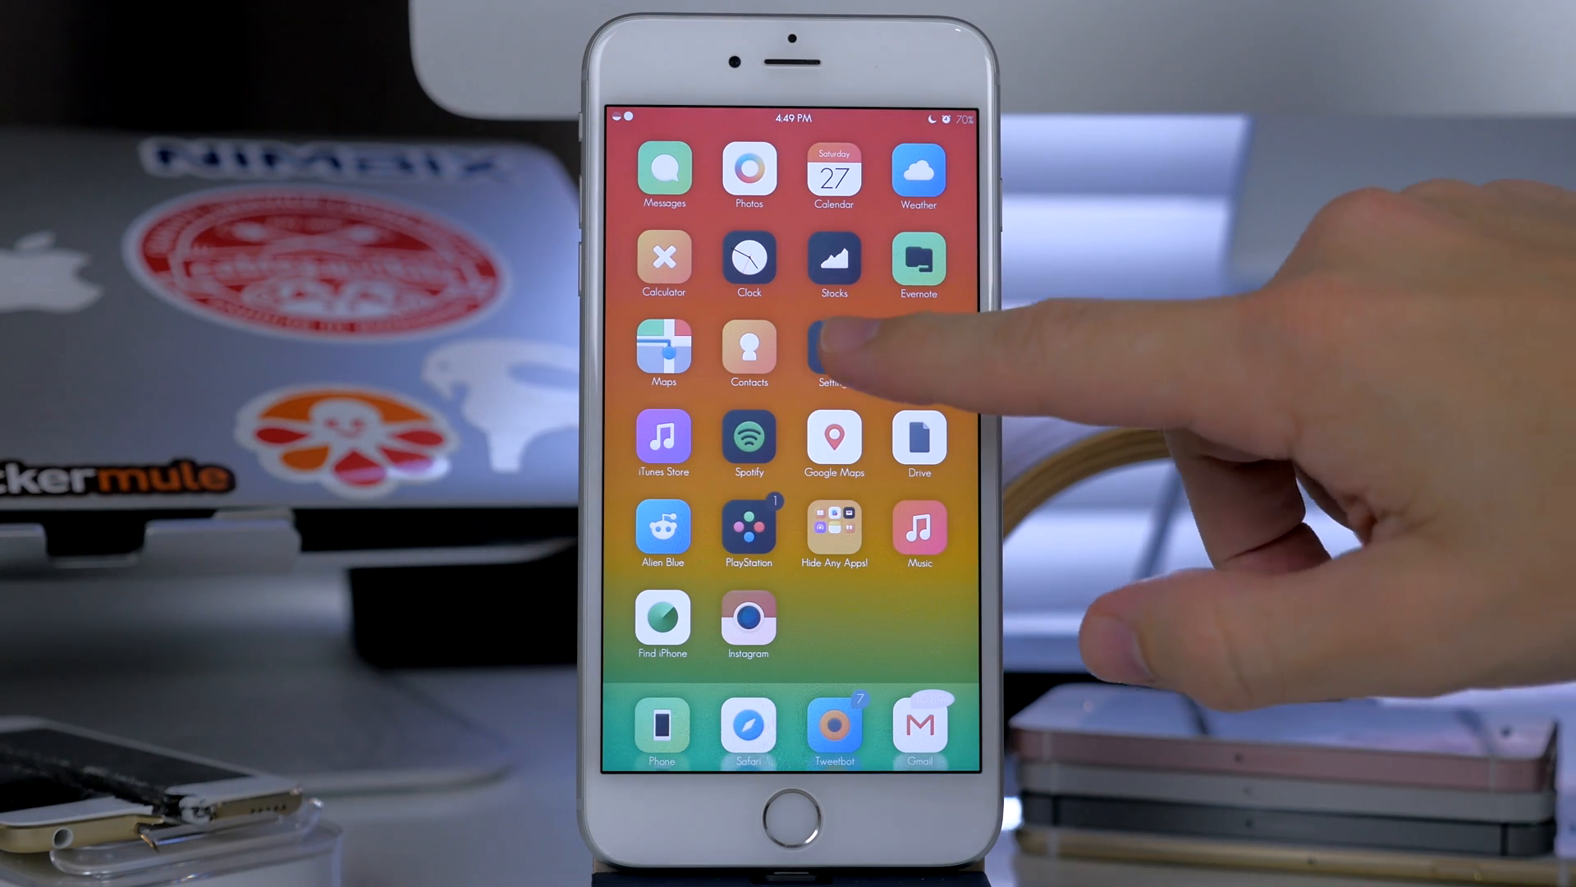
left_click(831, 354)
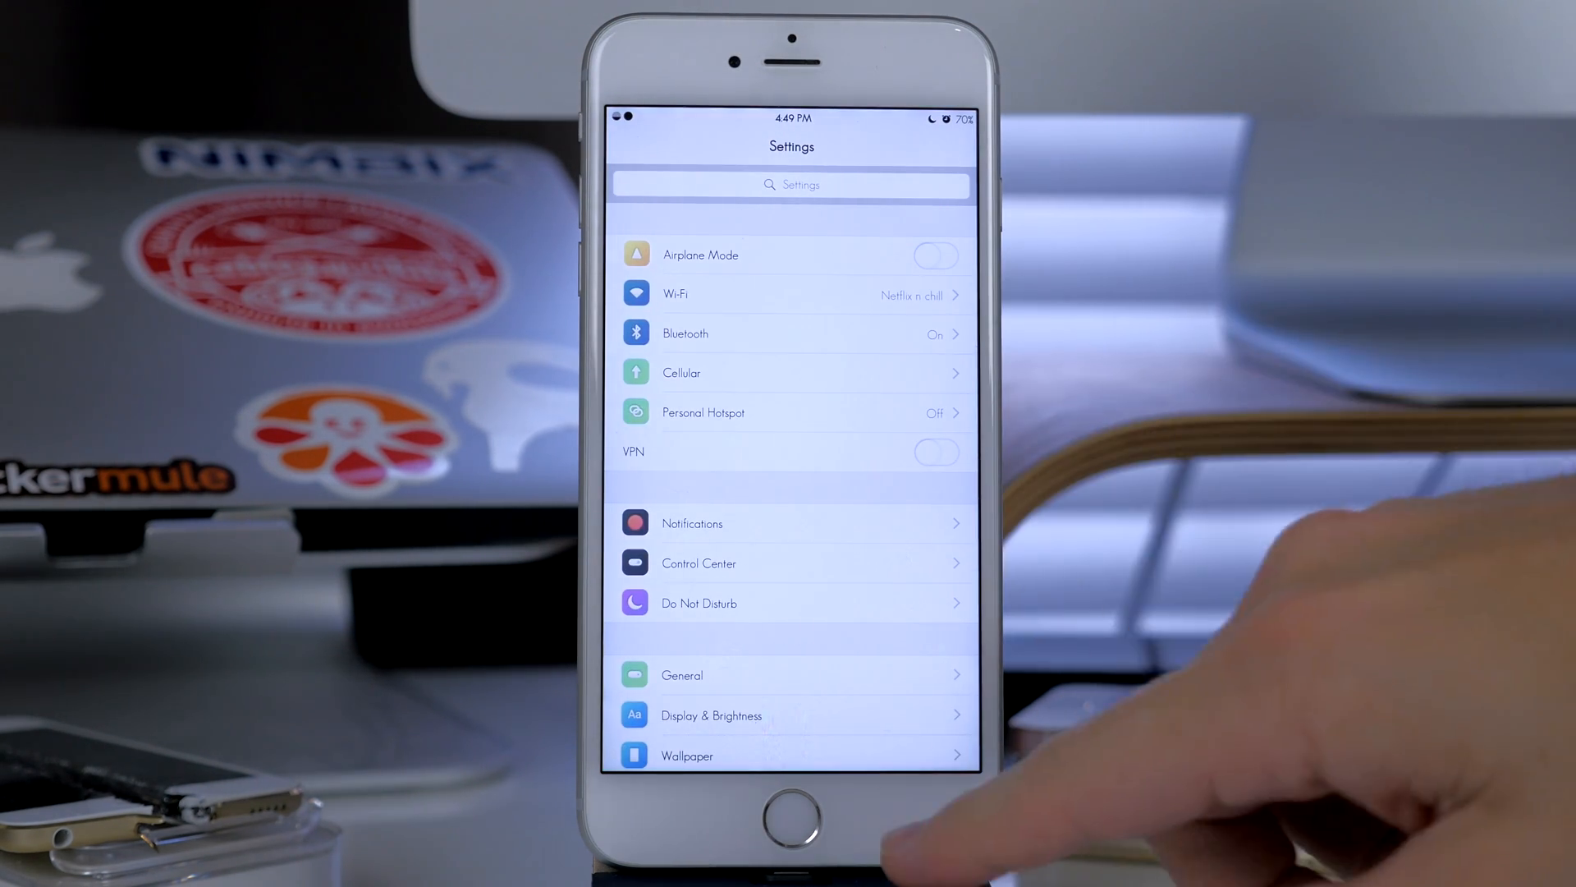
left_click(791, 827)
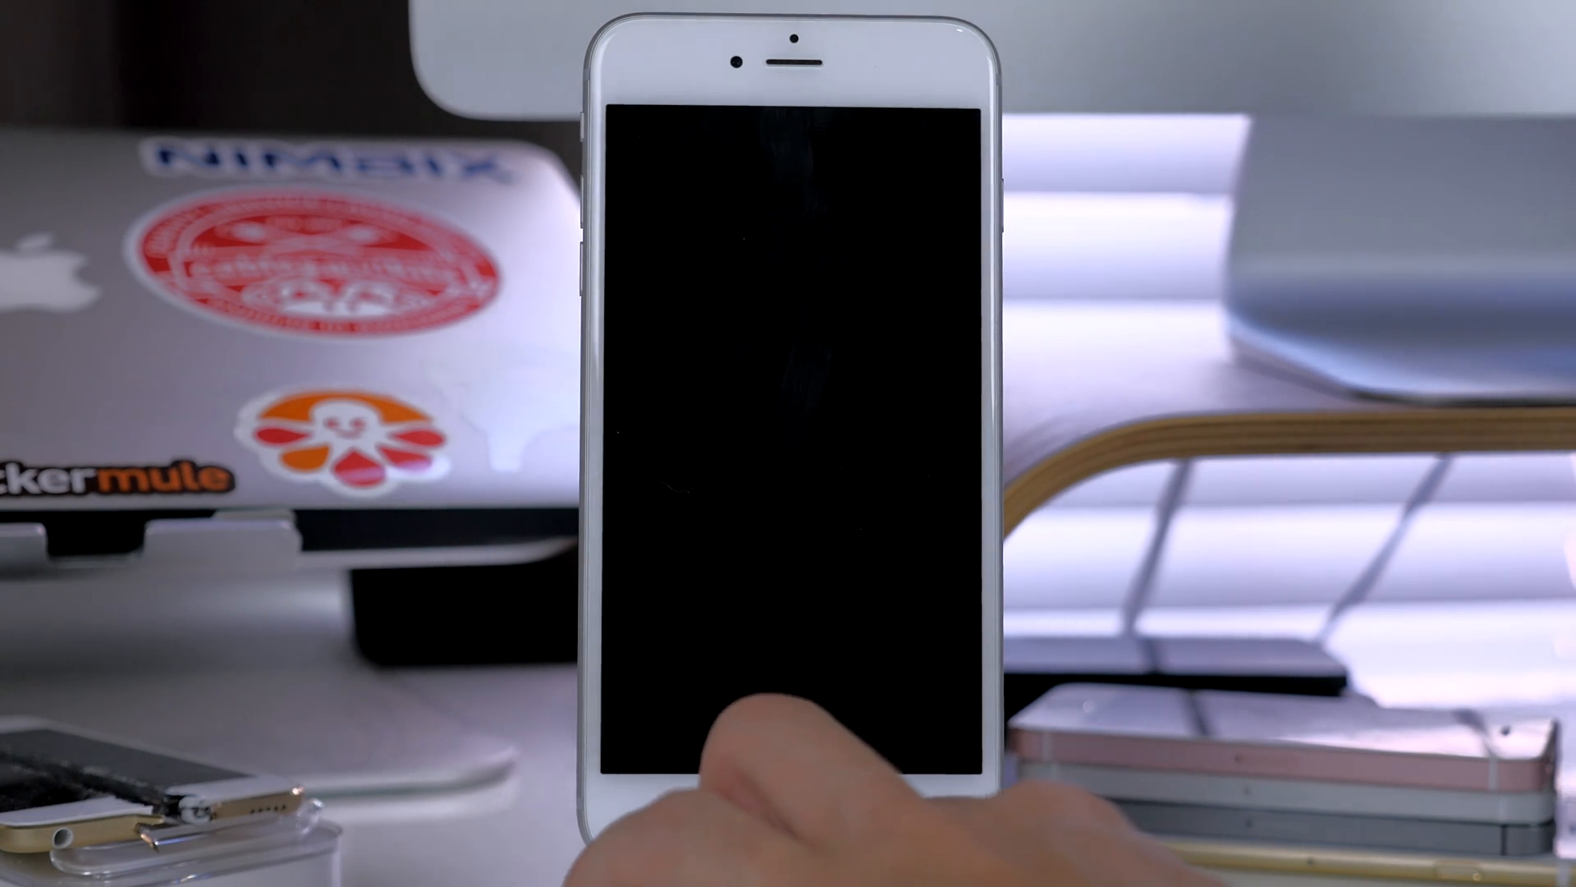
Press the Home button so the iPhone display stays off.
left_click(792, 816)
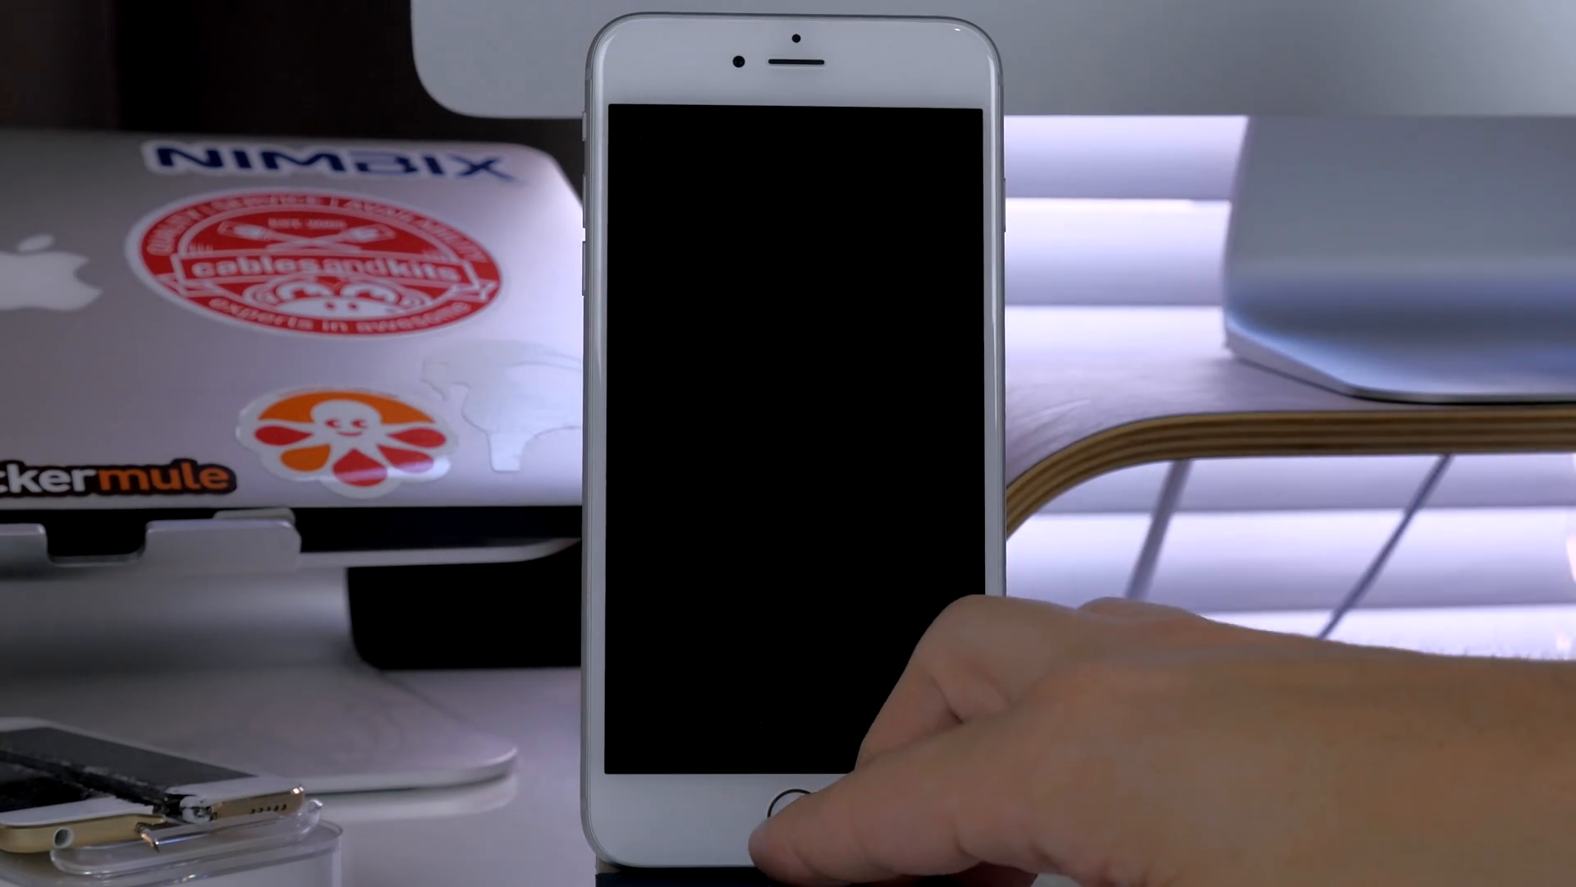
left_click(783, 802)
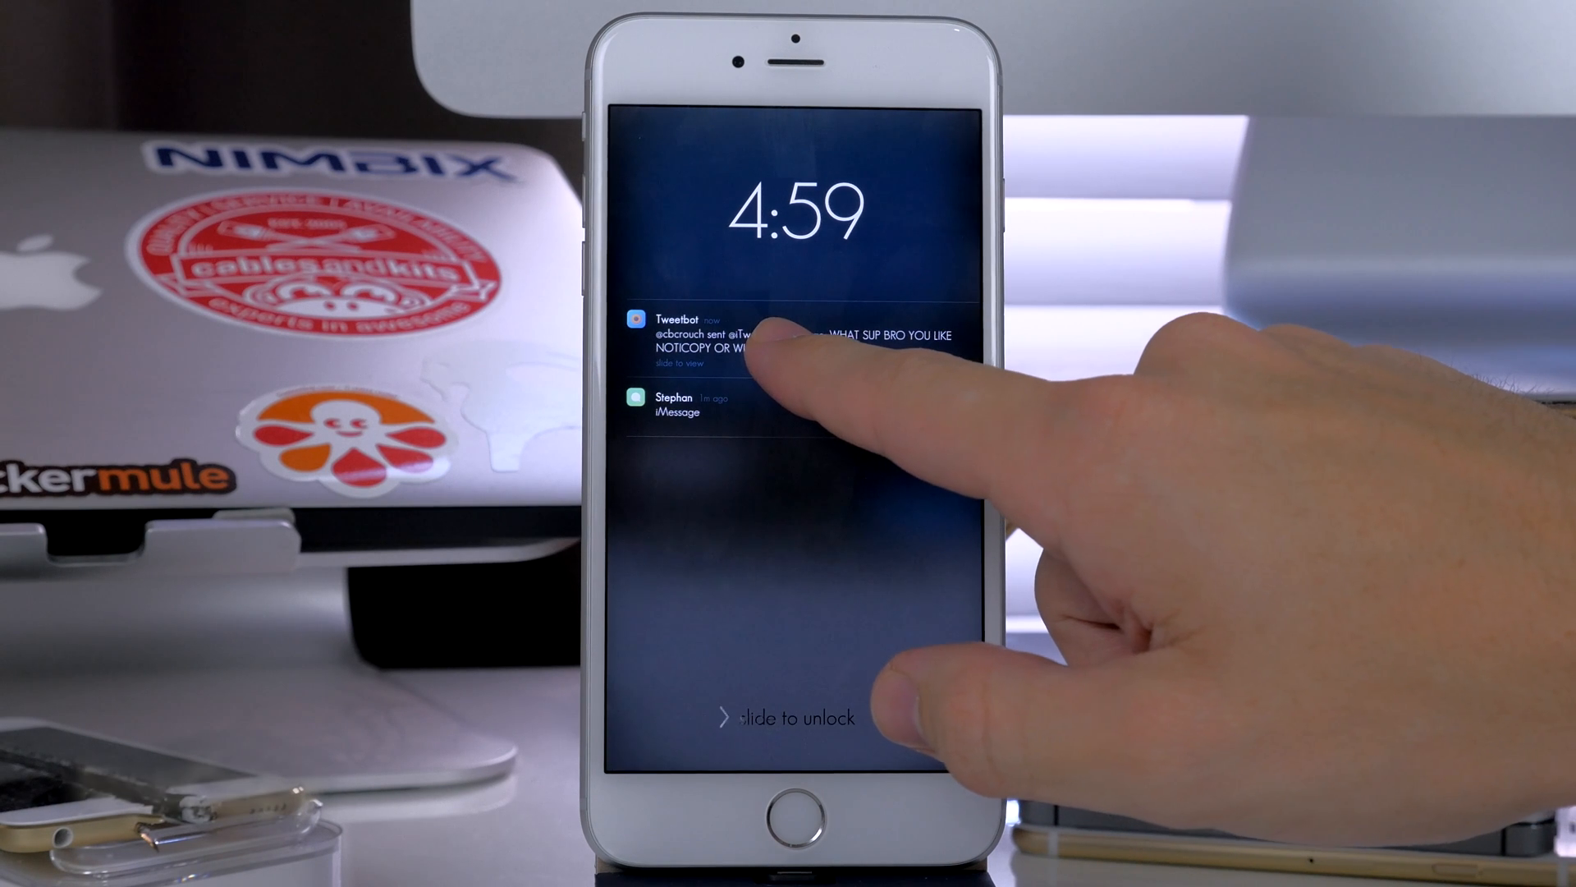
Wake the phone, copy the Tweetbot notification text with NotiCopy, then unlock.
left_click(794, 824)
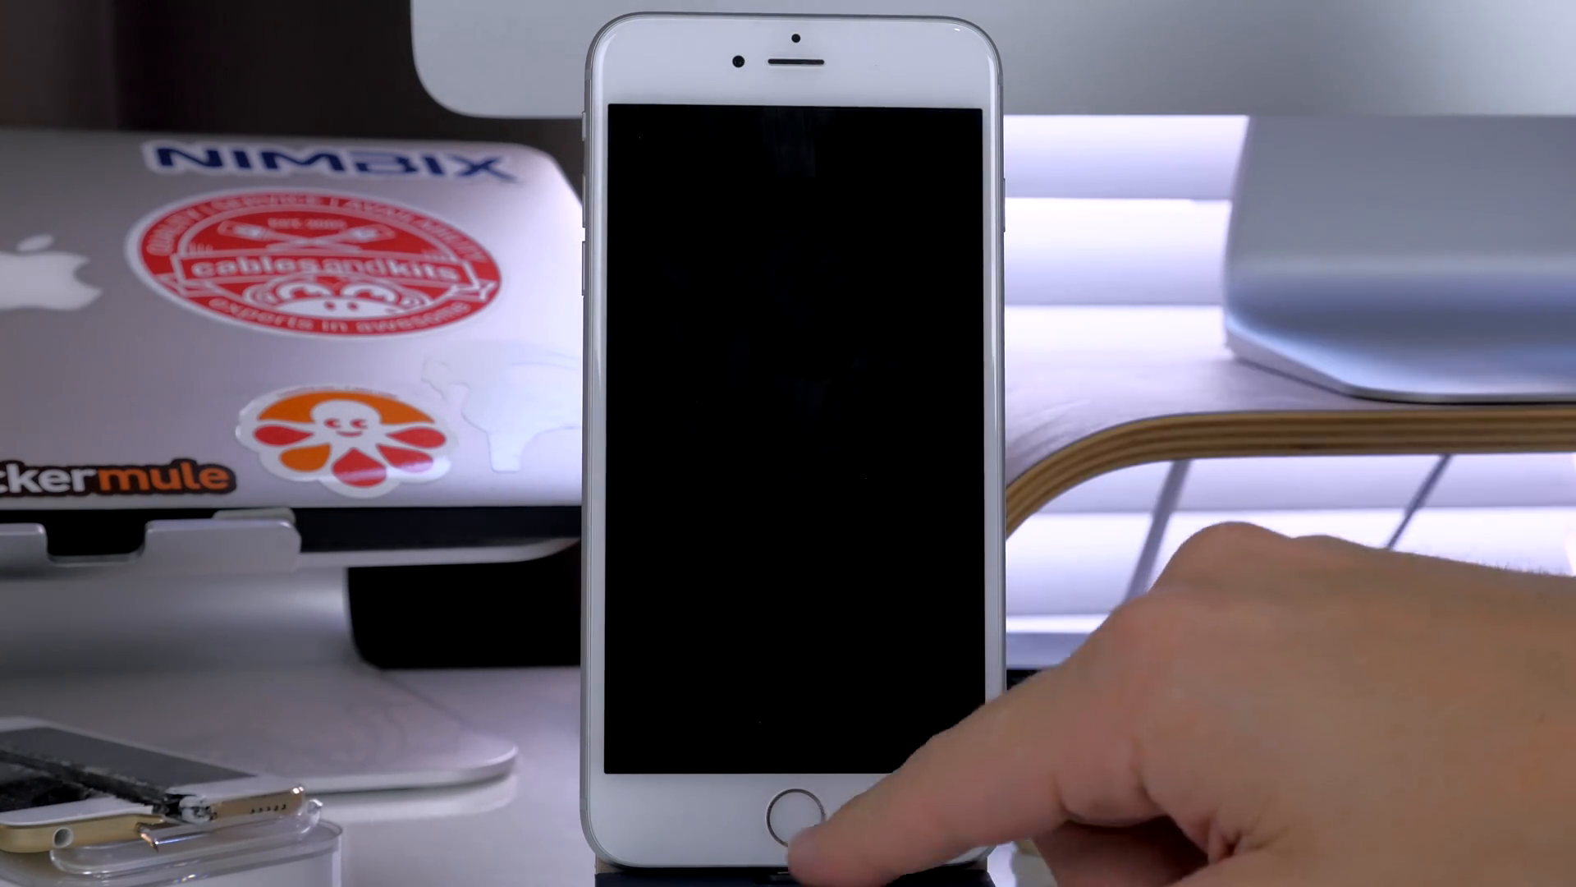
left_click(794, 824)
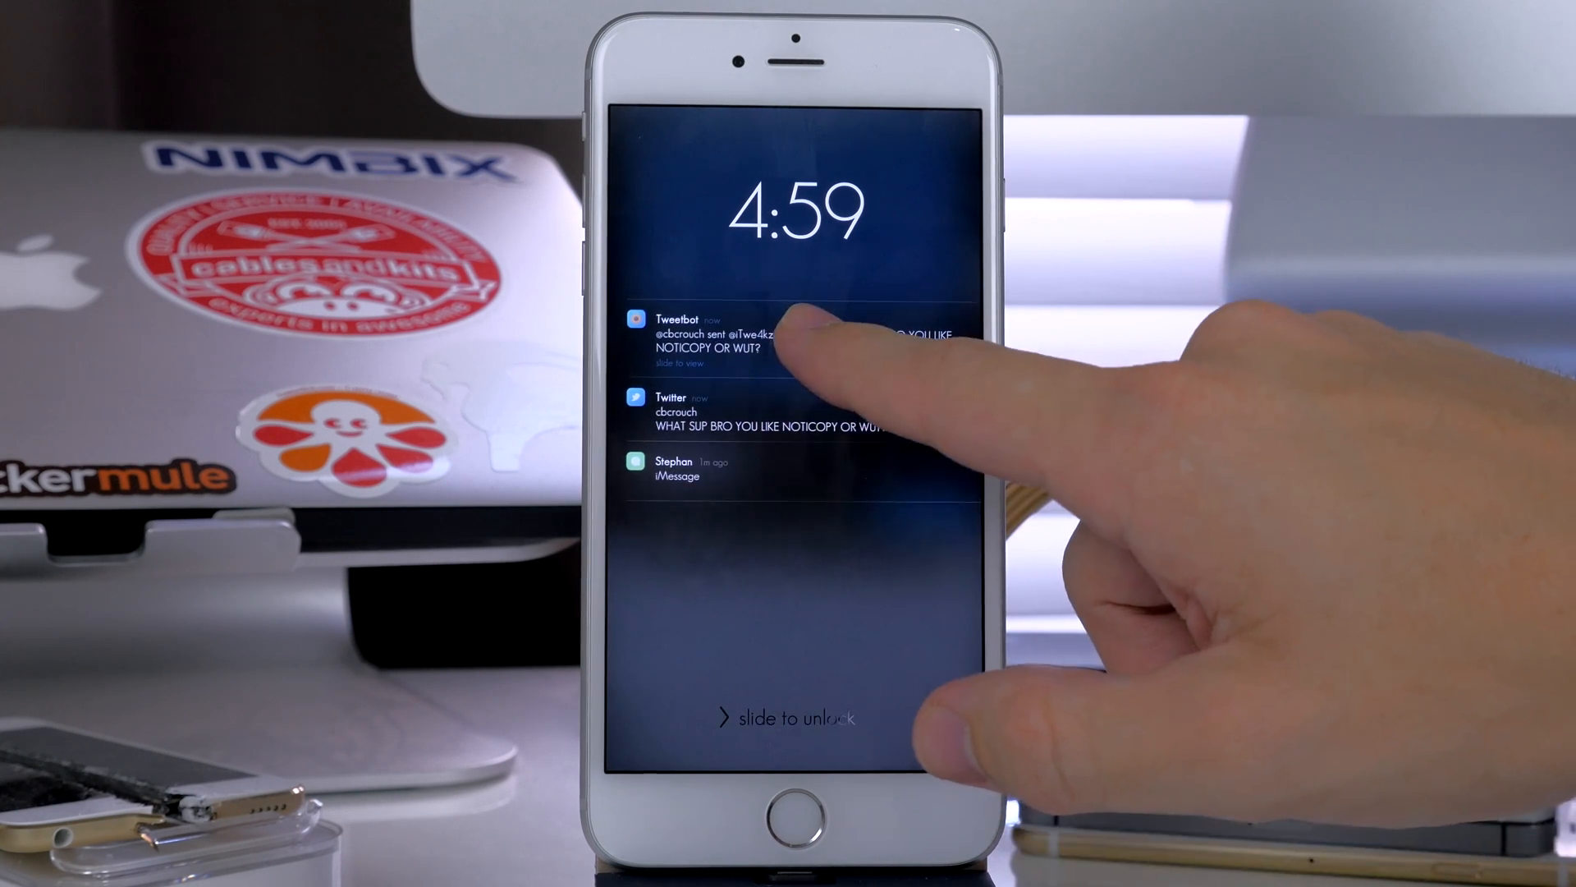
left_click(765, 335)
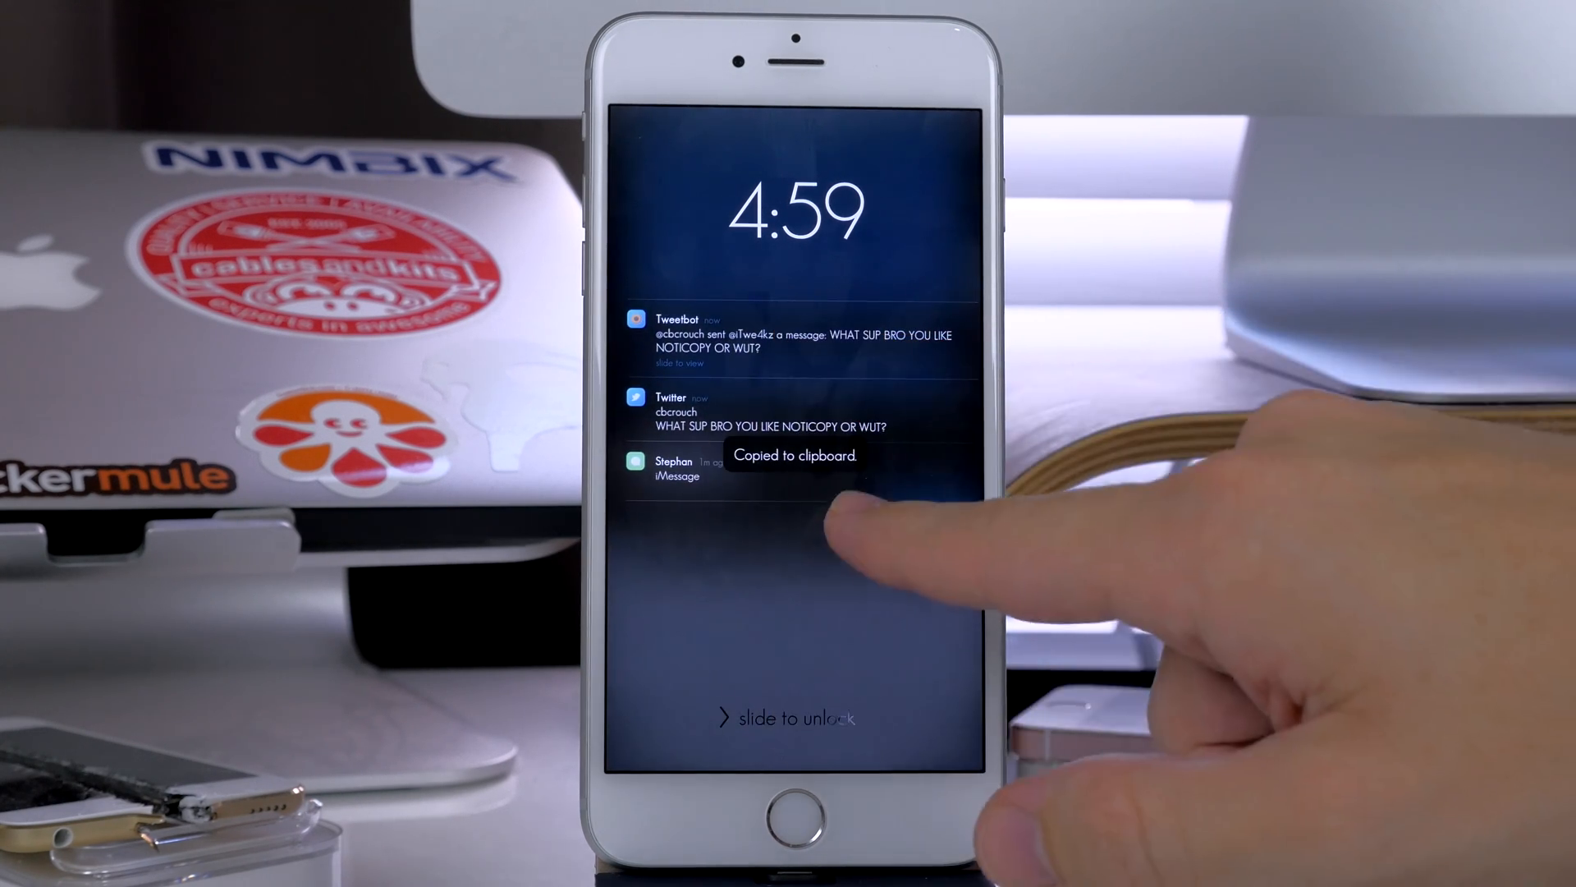
left_click(794, 799)
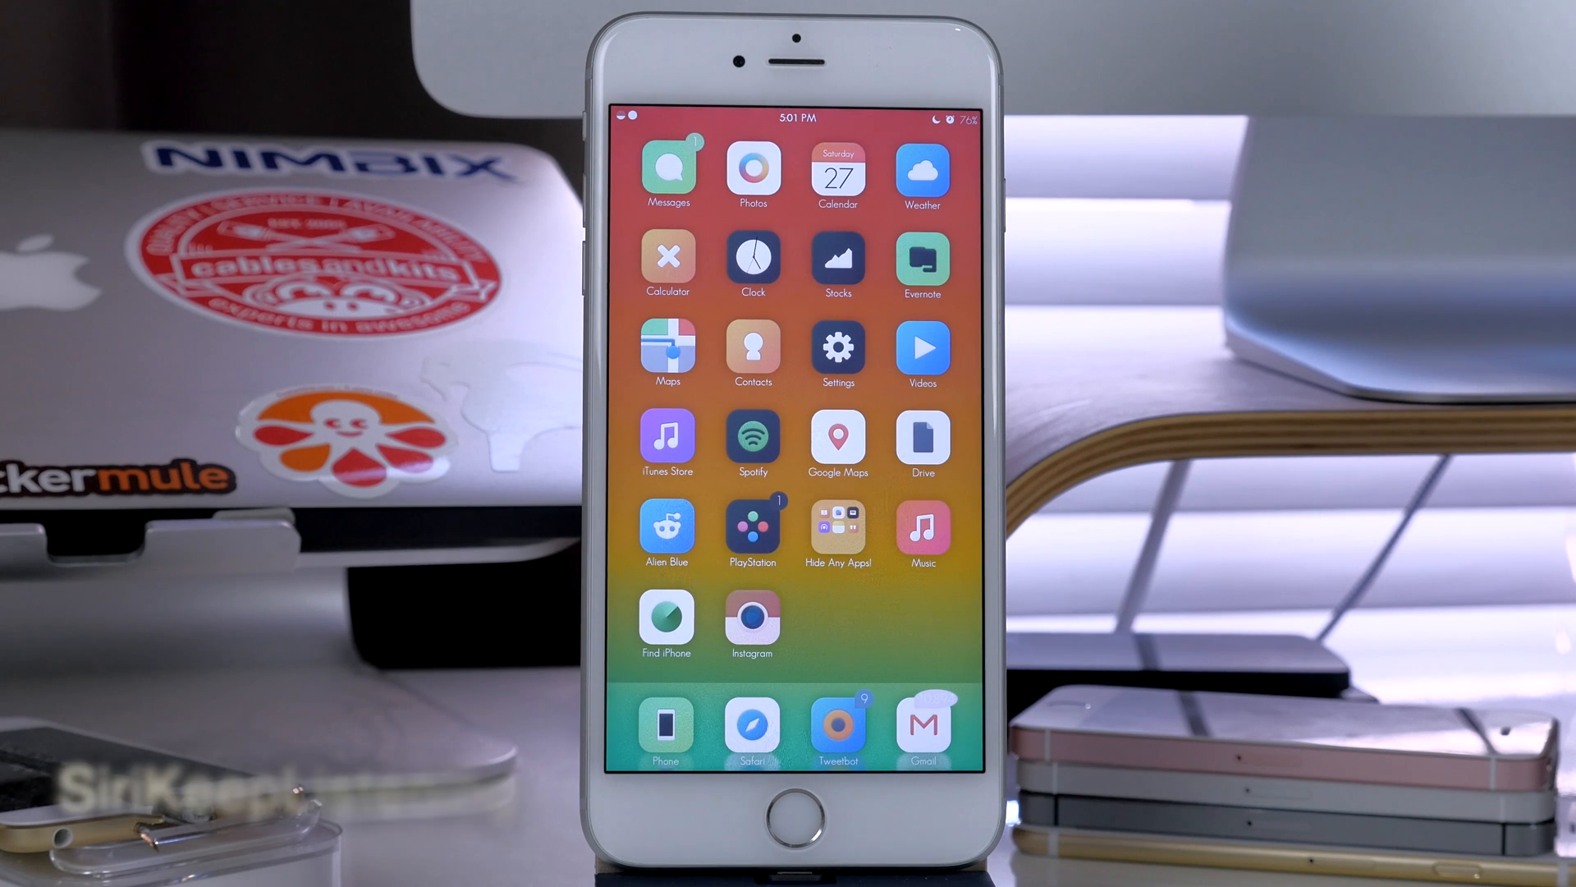
left_click(798, 799)
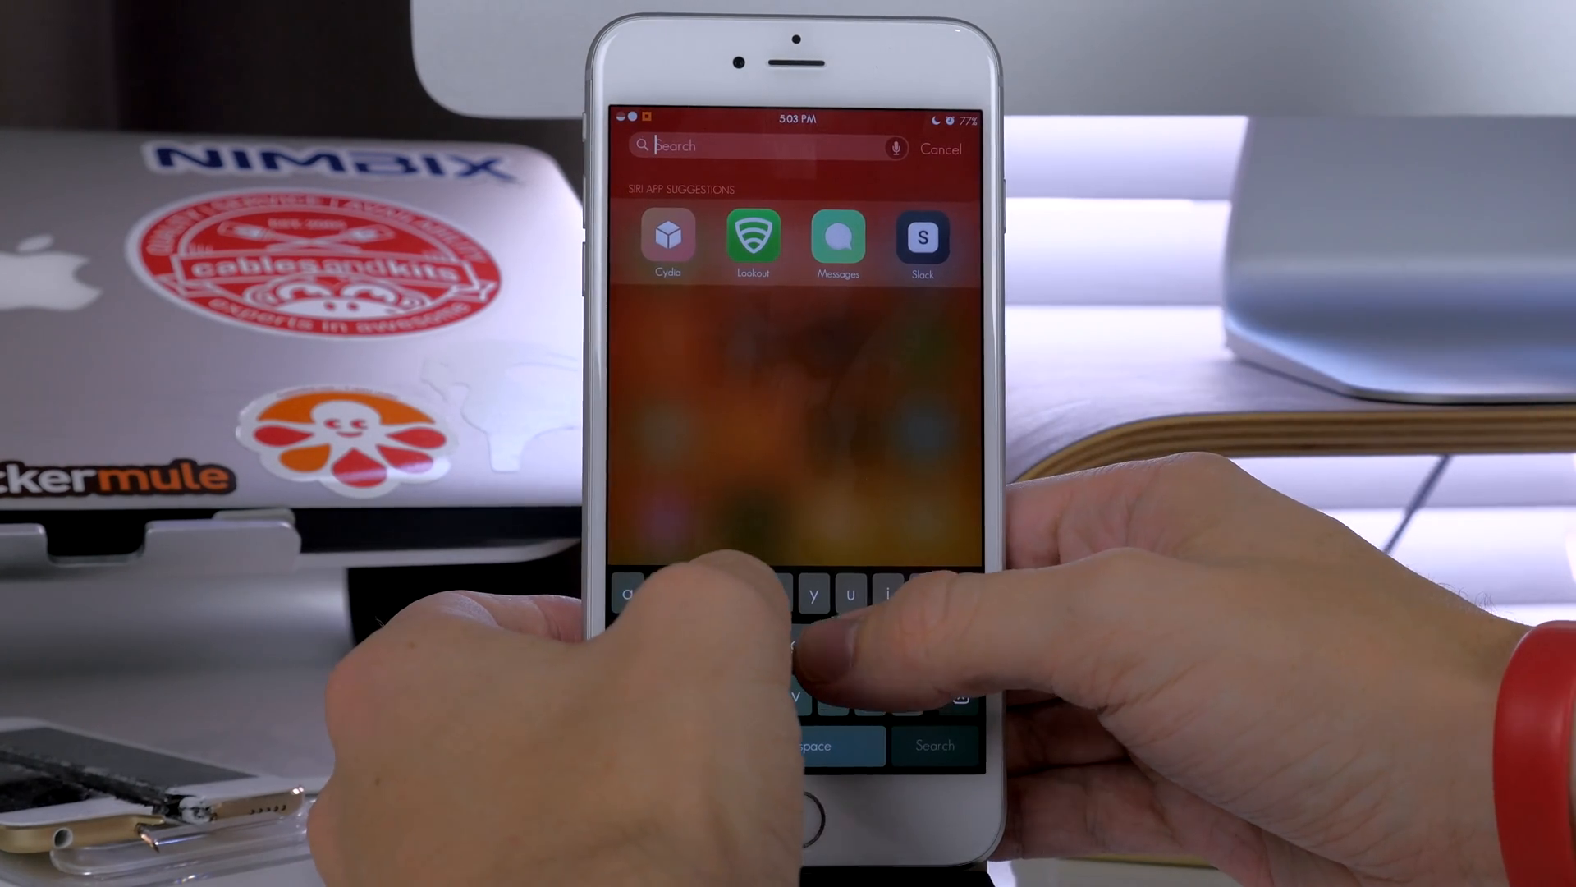
Type the query 'hdhdhfuduejospsodkcnfndususngbjflsn' into Spotlight search.
type("hdhdhfuduejospsod")
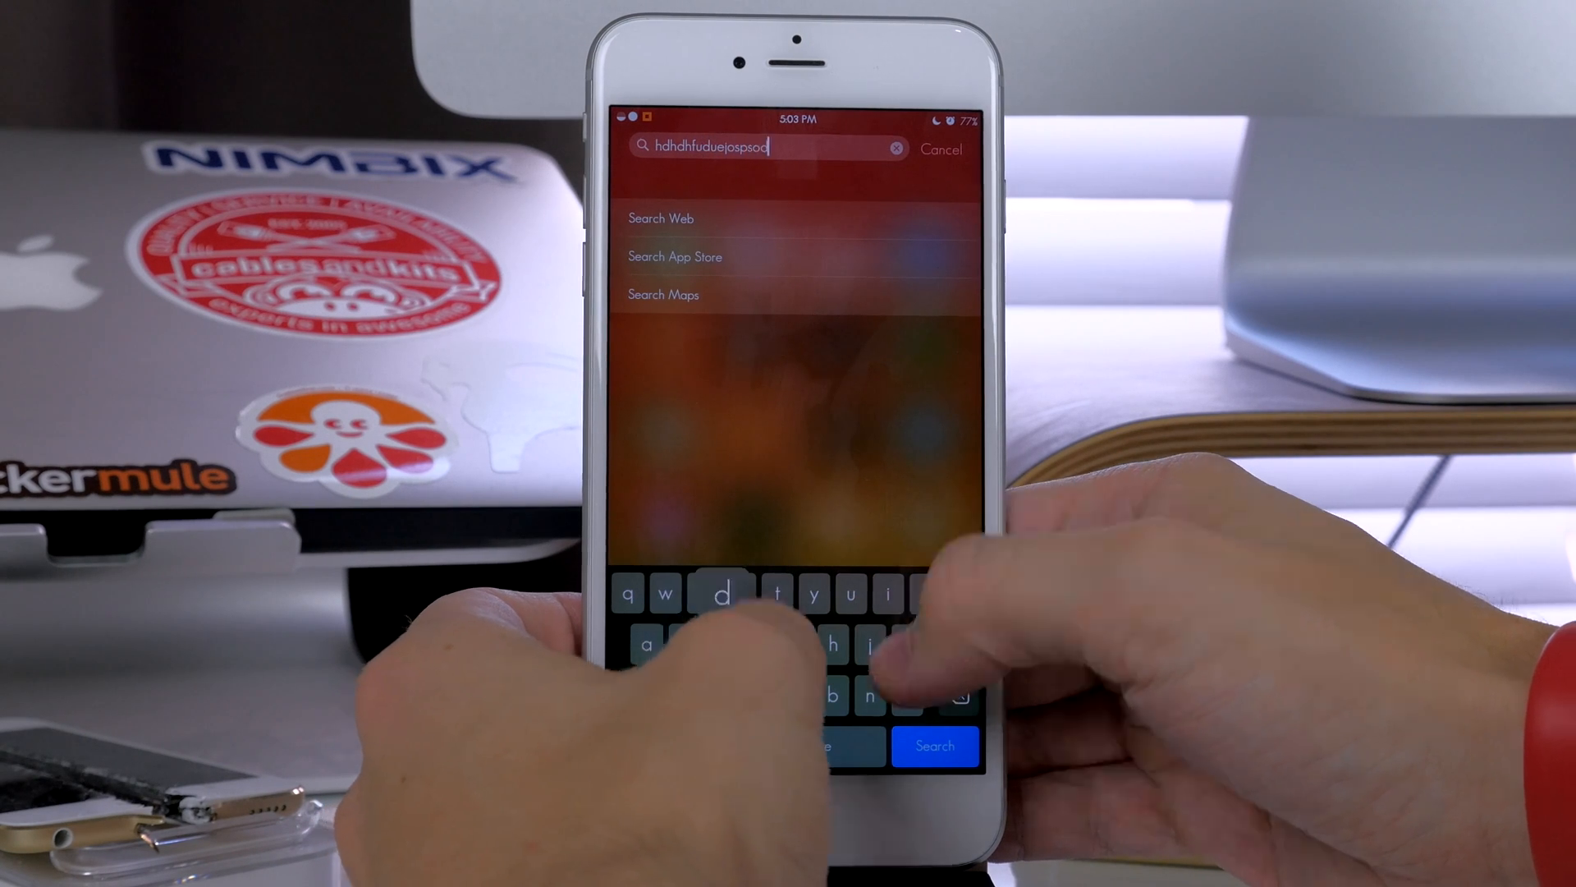
type("kcnfndususngbjflsn")
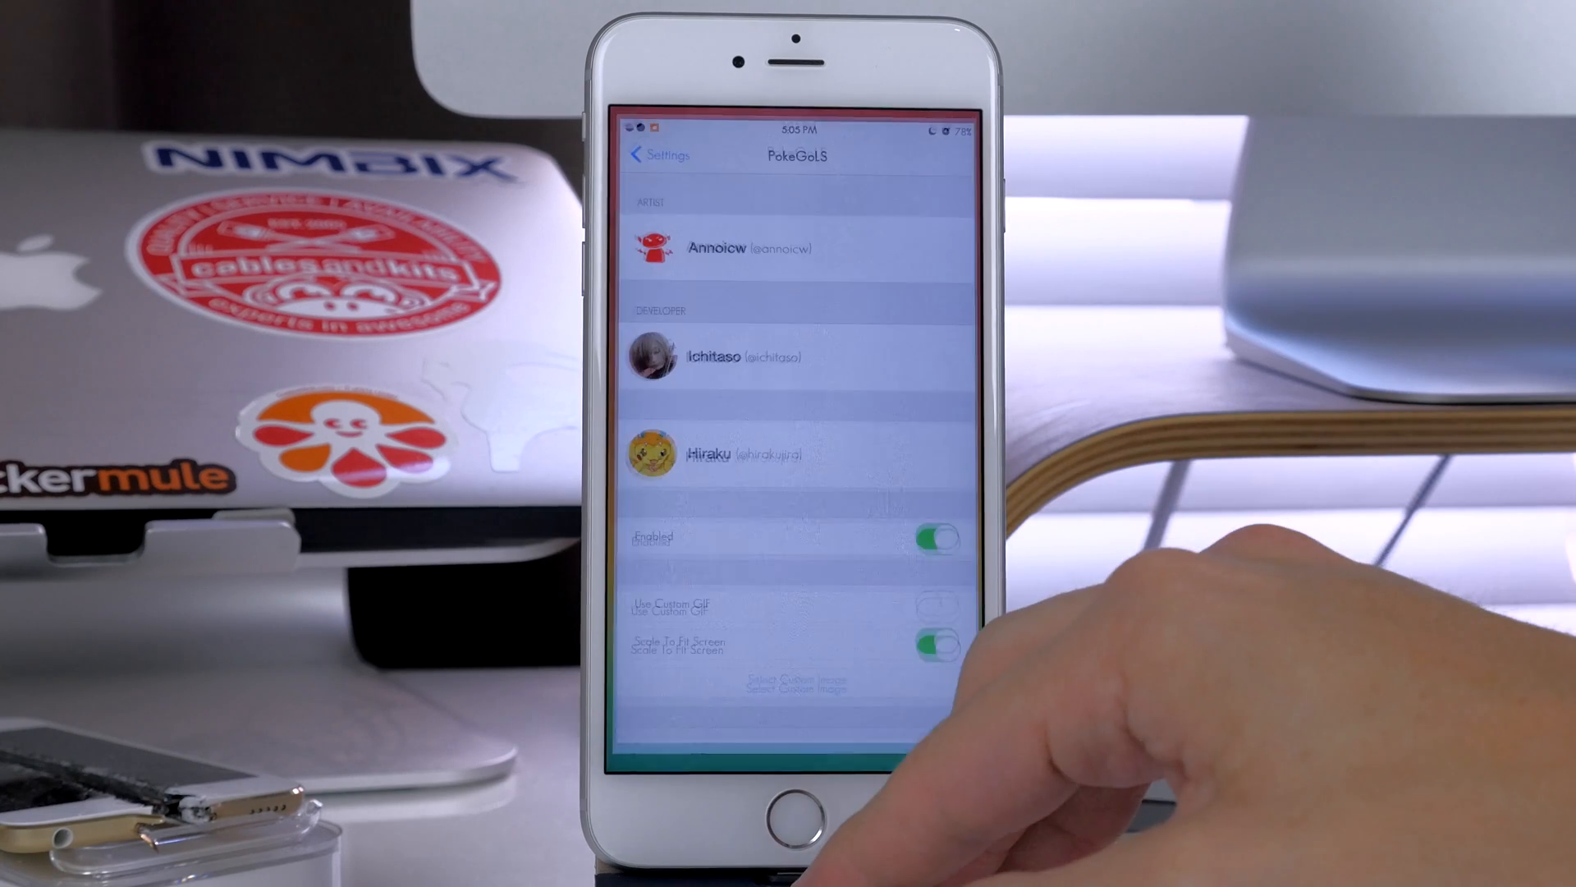
Open NCPop from the main Settings list and raise Fade Percent from 60 to 90.
left_click(657, 155)
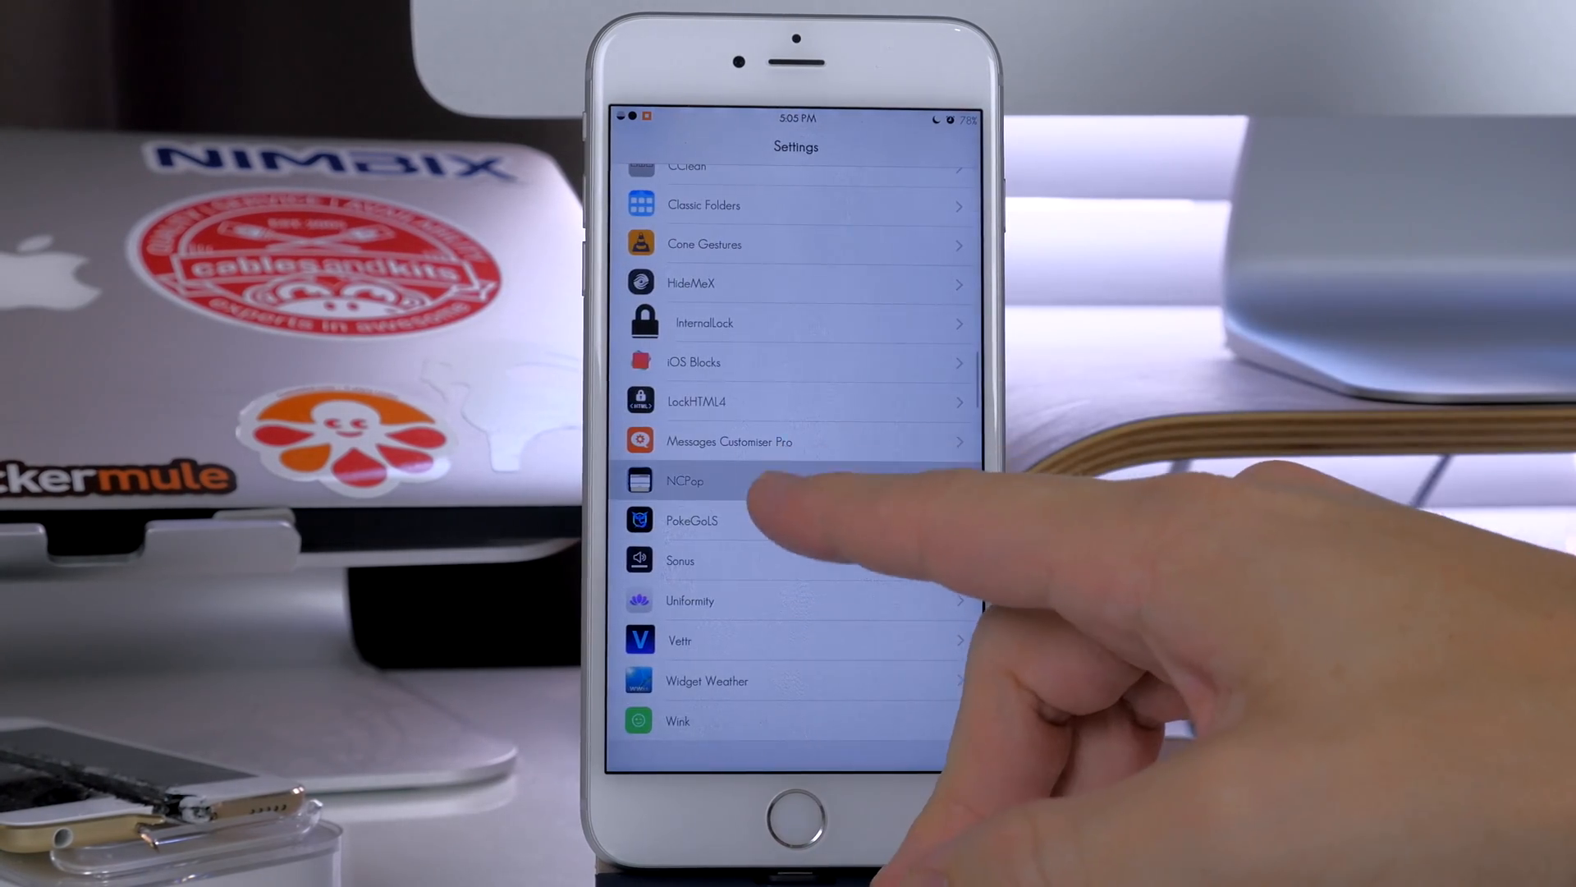
left_click(685, 480)
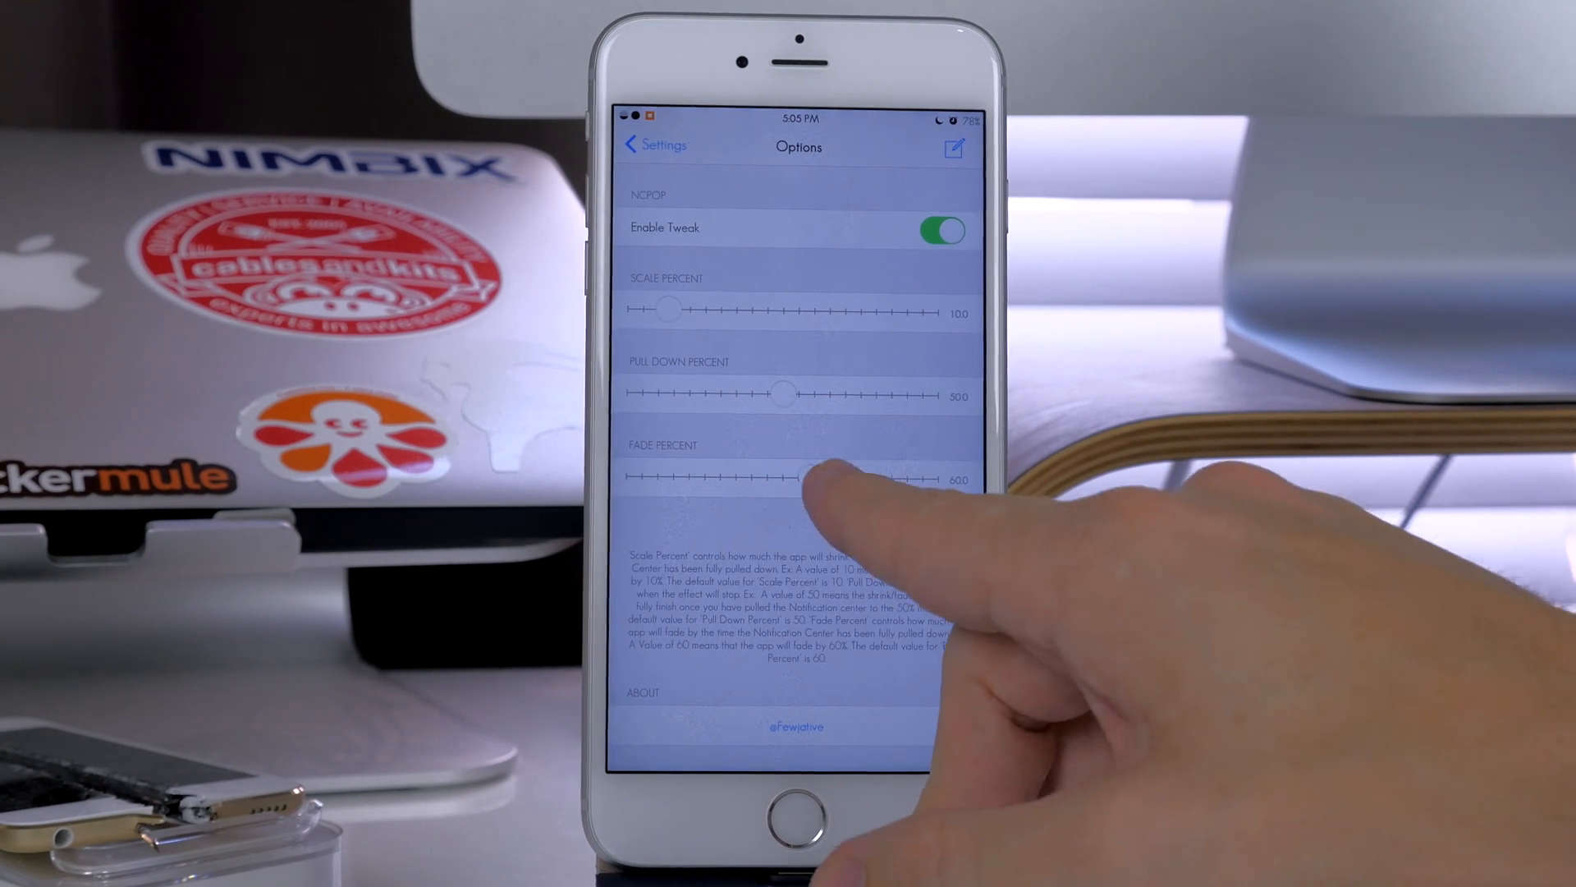
left_click_drag(784, 479, 895, 479)
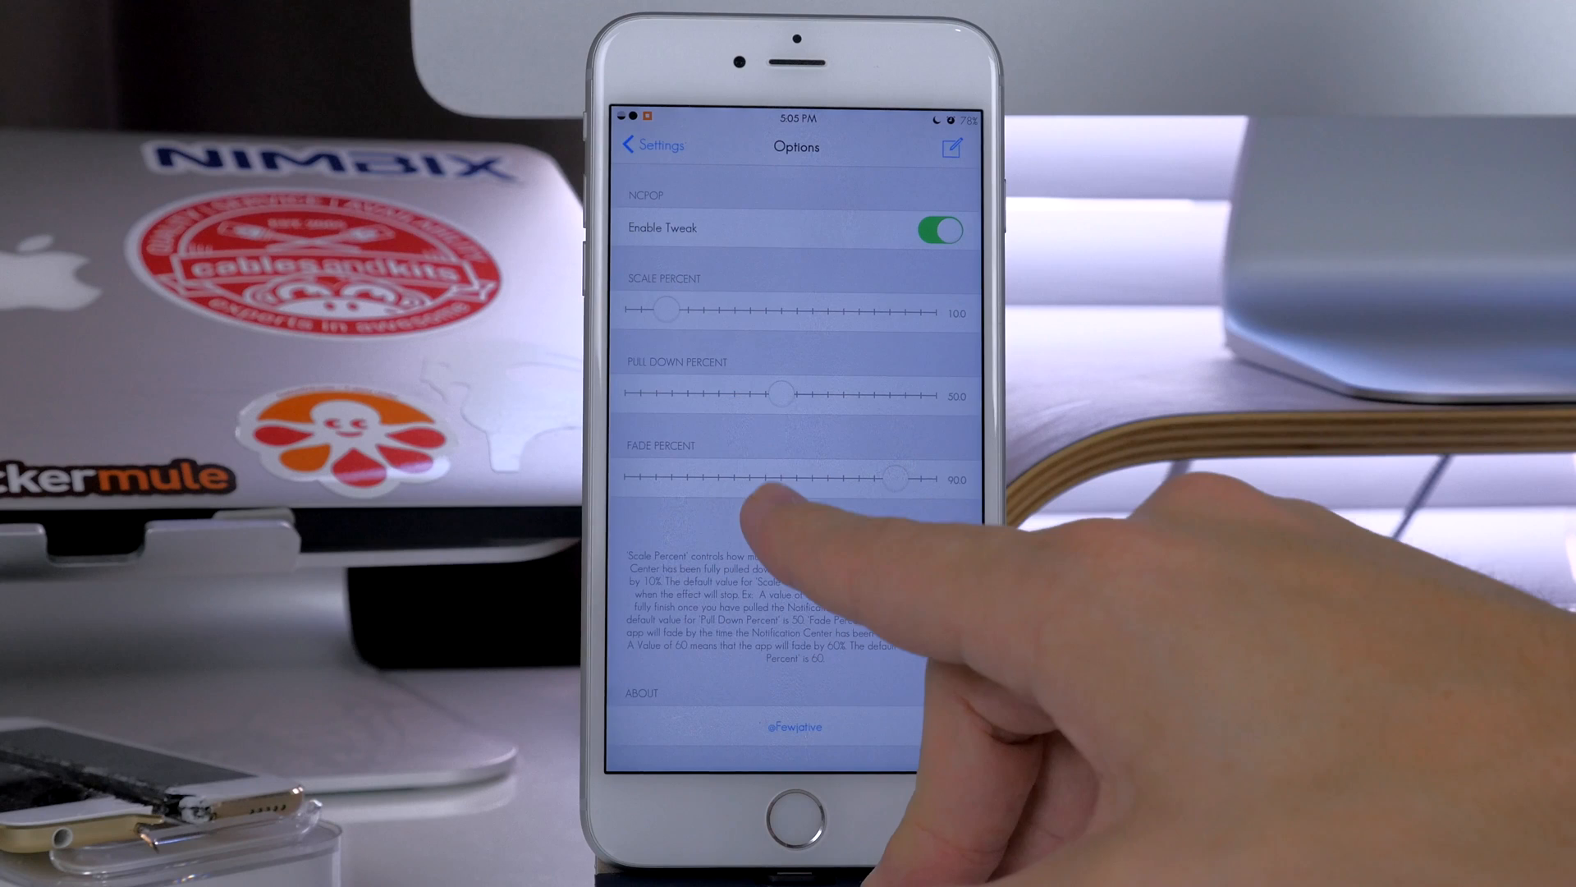